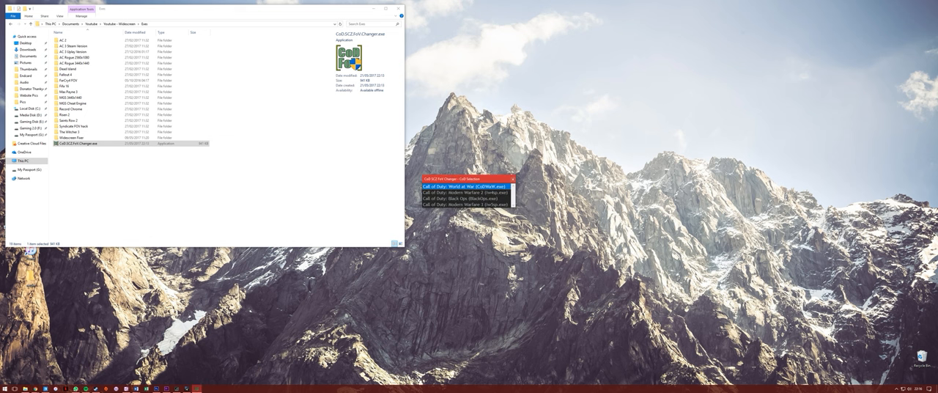
Step: Select 'Call of Duty: World at War (CoDWaW.exe)' in the FoV Changer's game list
click(466, 204)
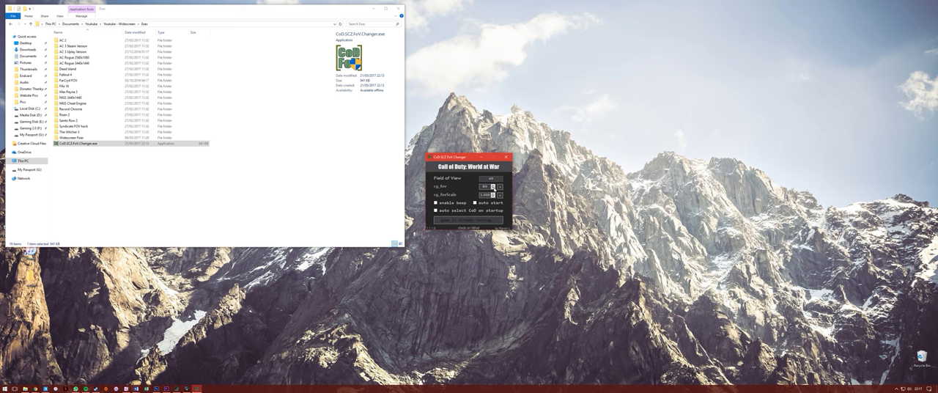
click(468, 220)
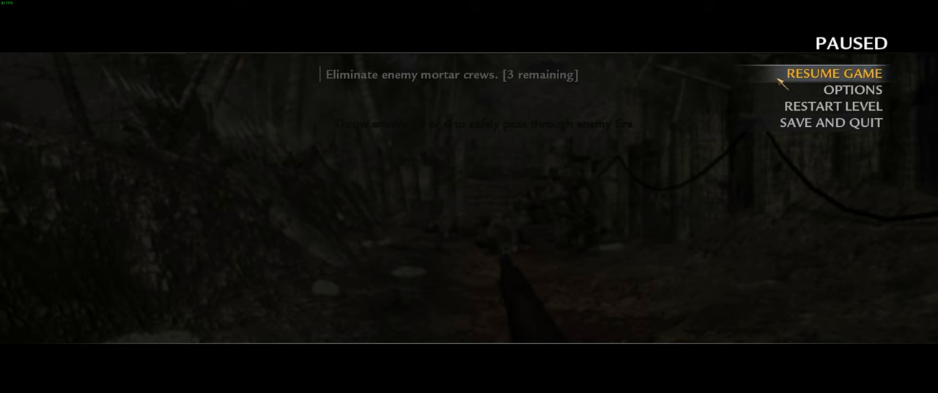
mouse_move(472, 202)
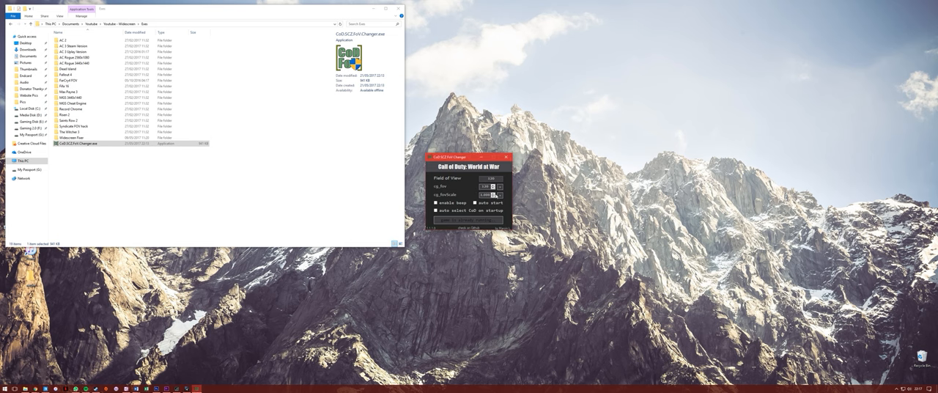
Step: Adjust the World at War cg_fov value with the spinner arrow
click(494, 189)
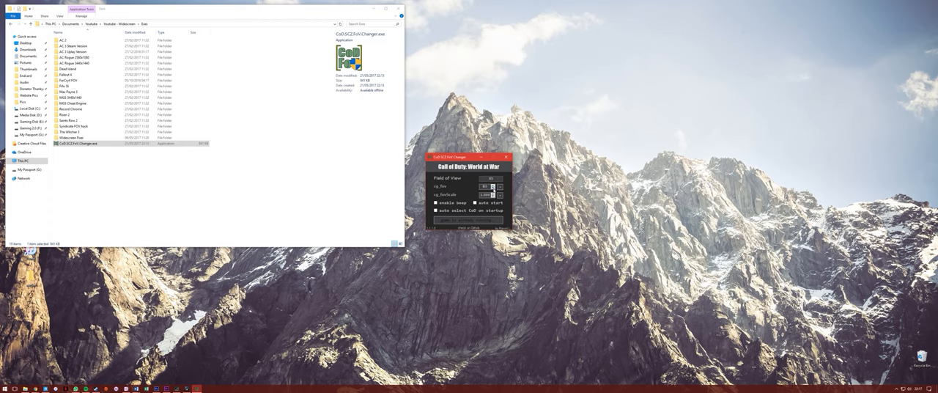